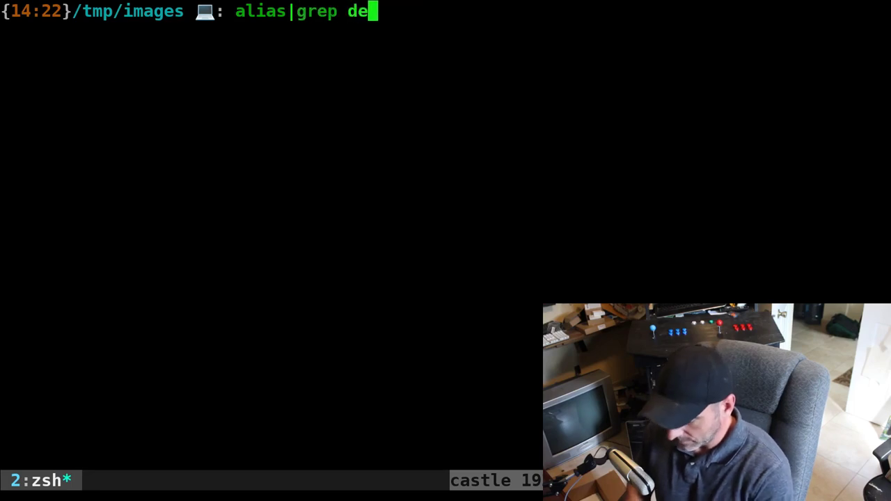
Step: List the aliases pointing to dental_insurance, then confirm open is an alias for xdg-open
{"action": "type", "text": "ntal_insurance"}
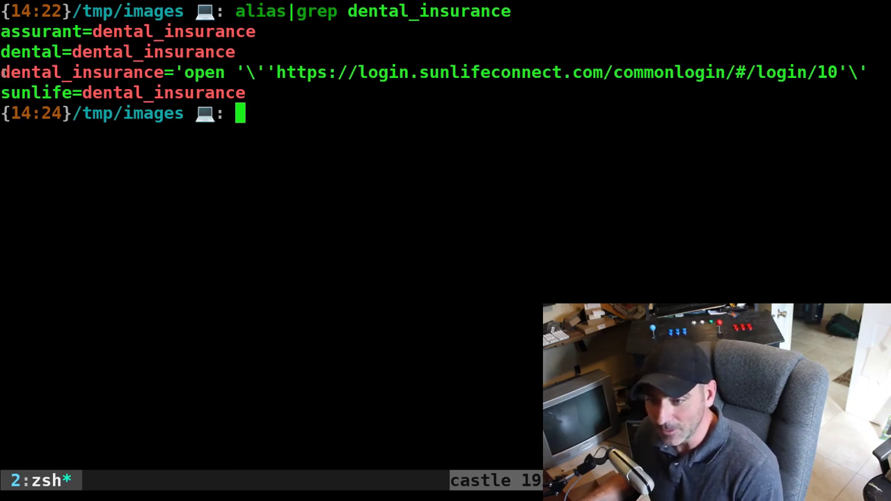
{"action": "double_click", "coordinate": [82, 72]}
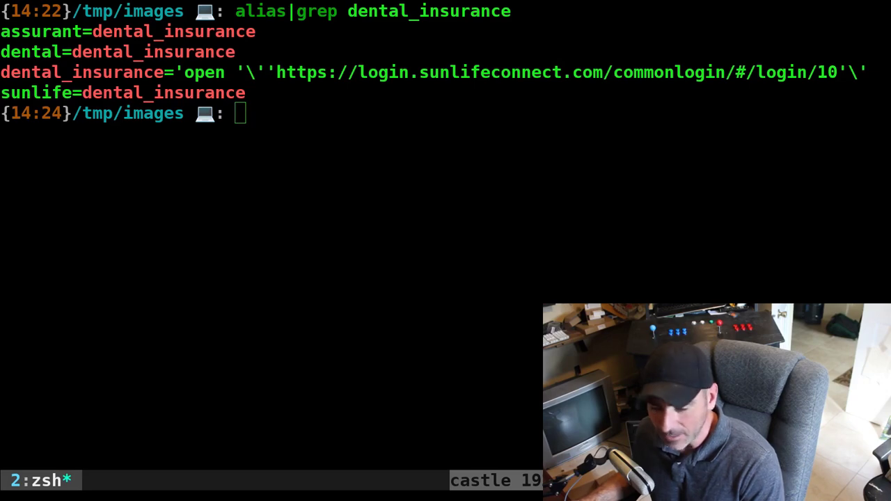
{"action": "type", "text": "alias|grep xdg-open"}
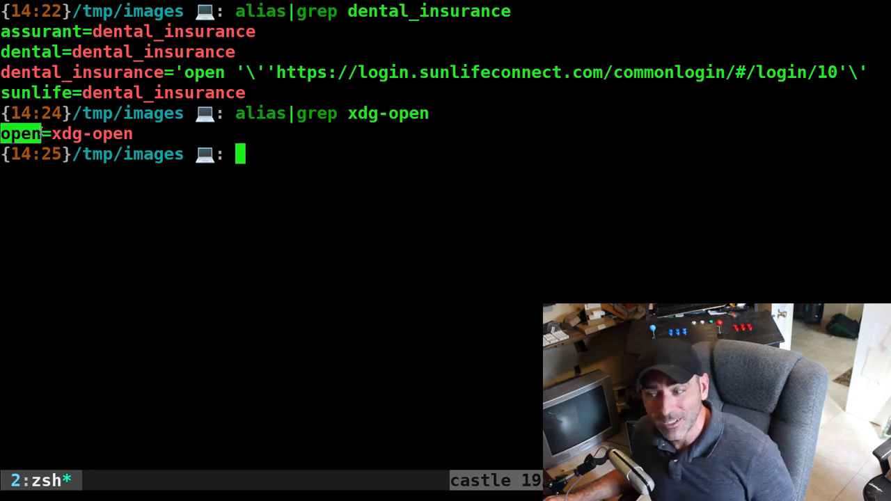
Step: Open filmsbykris.com, the current folder and 20140612_084025.jpg using the open alias
{"action": "type", "text": "open \"https://filmsbykris.com\""}
{"action": "type", "text": "open ."}
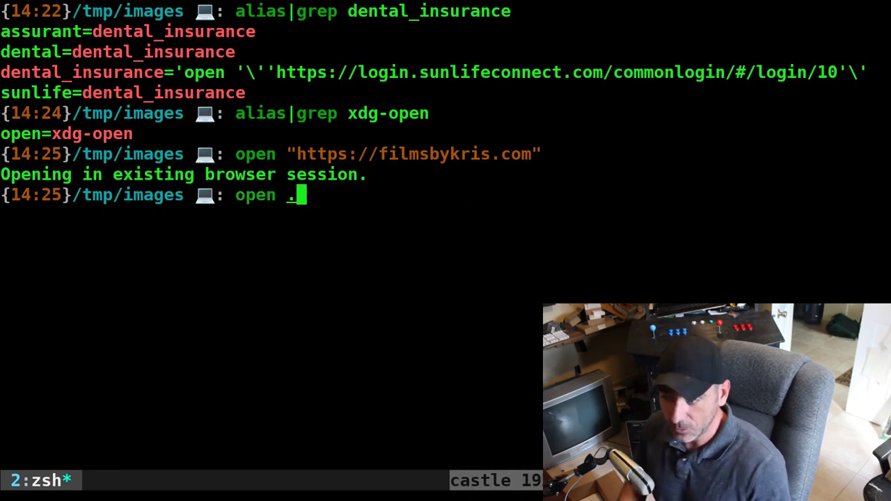
{"action": "key", "text": "Return"}
{"action": "type", "text": "open 20140612_084025.jpg"}
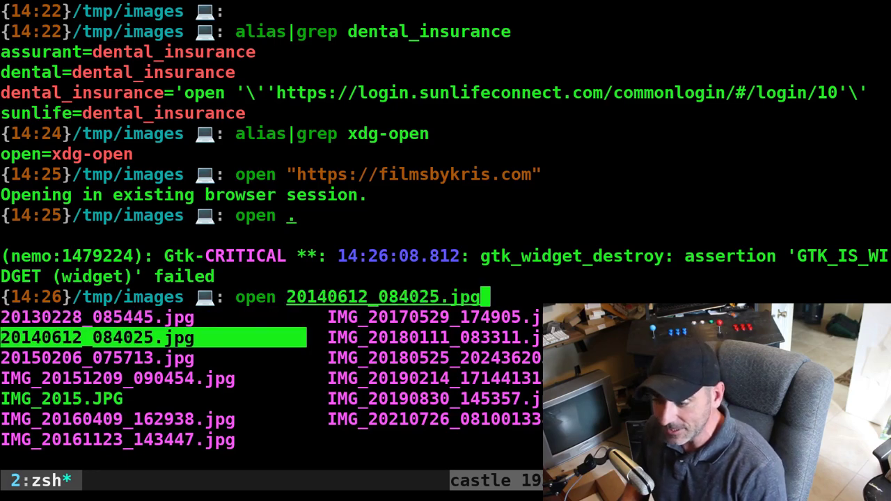
{"action": "key", "text": "Return"}
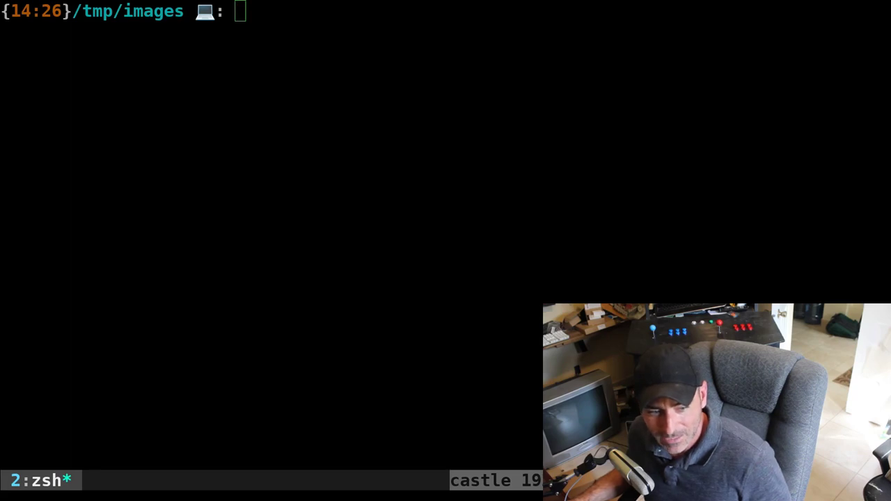
Step: List the dental_insurance aliases and run sunlife, dental and assurant to open the login page
{"action": "type", "text": "alias |grep dental_insurance"}
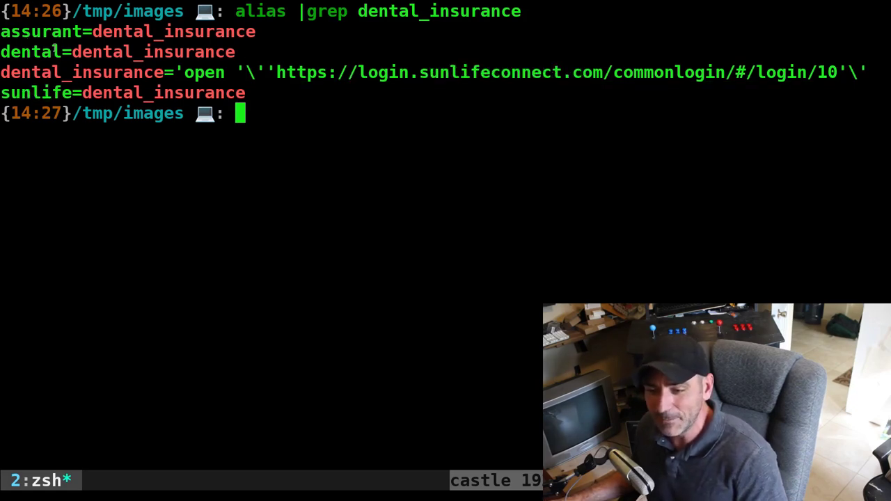
{"action": "type", "text": "sunlife"}
{"action": "type", "text": "dental"}
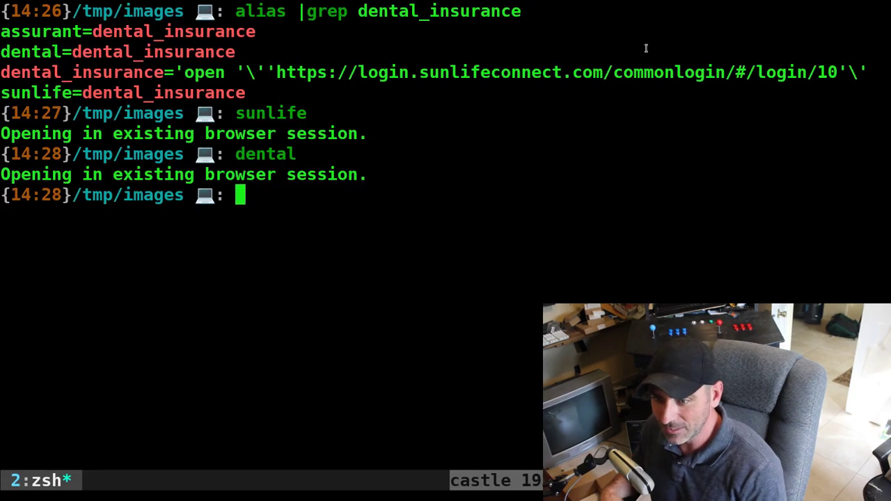
{"action": "type", "text": "assurant=dental_insurance"}
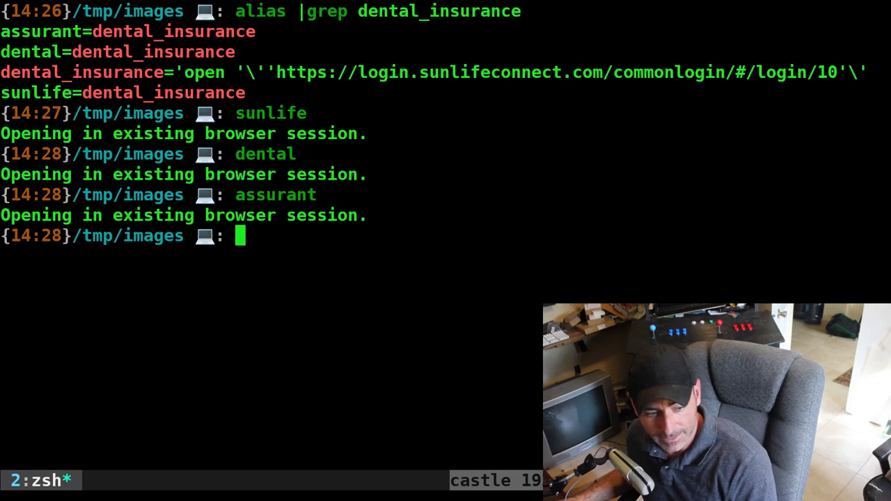
Step: List aliases matching light, including the wget light command targeting 192.168.1.11
{"action": "type", "text": "alias|grep light"}
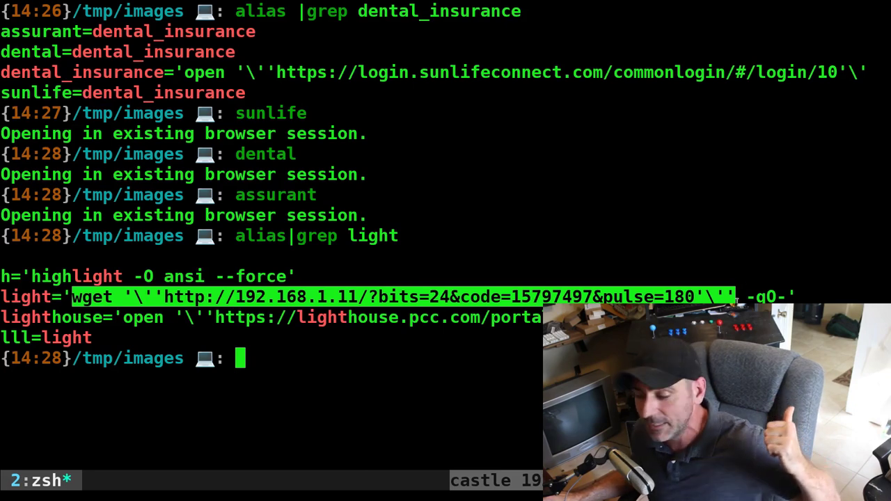
{"action": "type", "text": "lgi"}
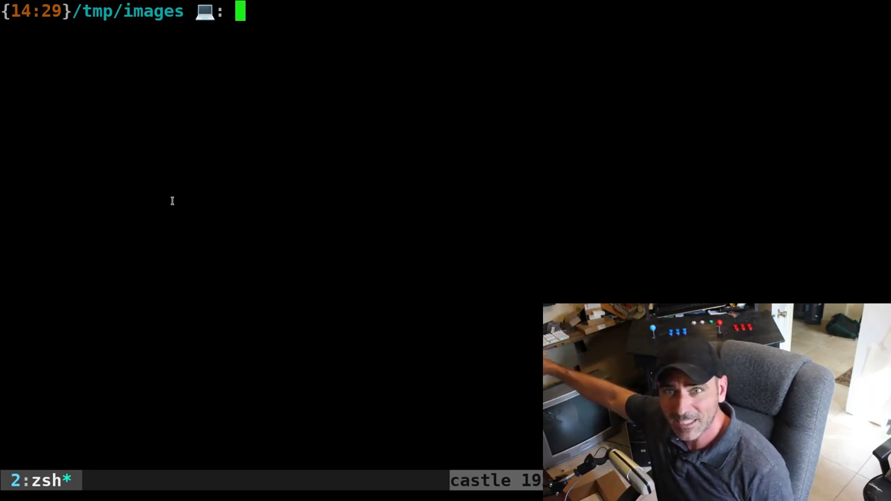
Step: Start the OdoServer ssh connection up to its passphrase prompt, then run mov-cli -t
{"action": "type", "text": "open 20140612_084025.jpg"}
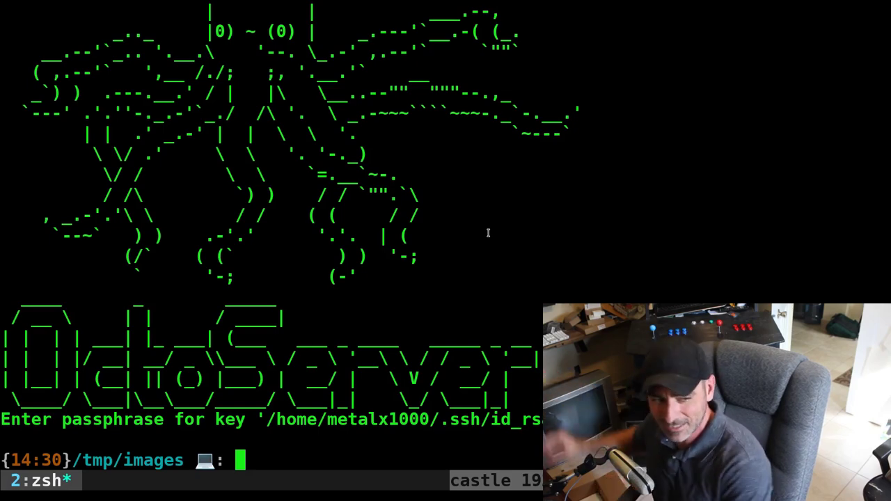
{"action": "type", "text": "rook"}
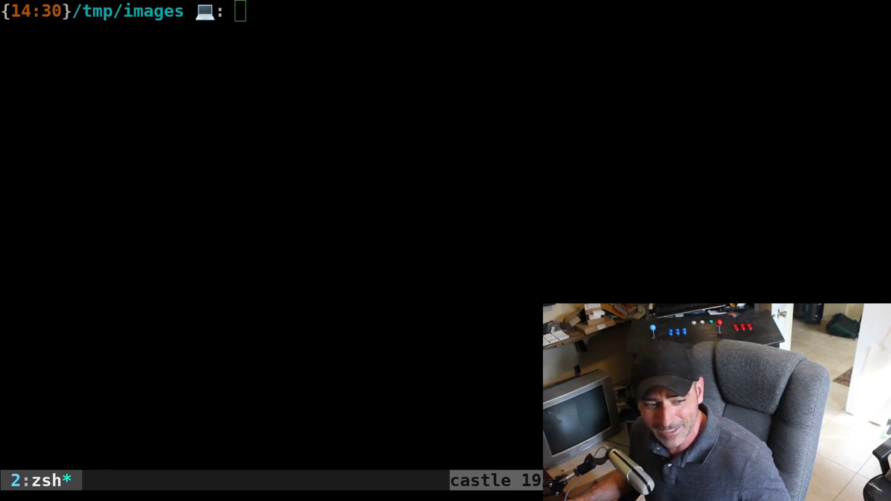
{"action": "type", "text": "mov-cli -t"}
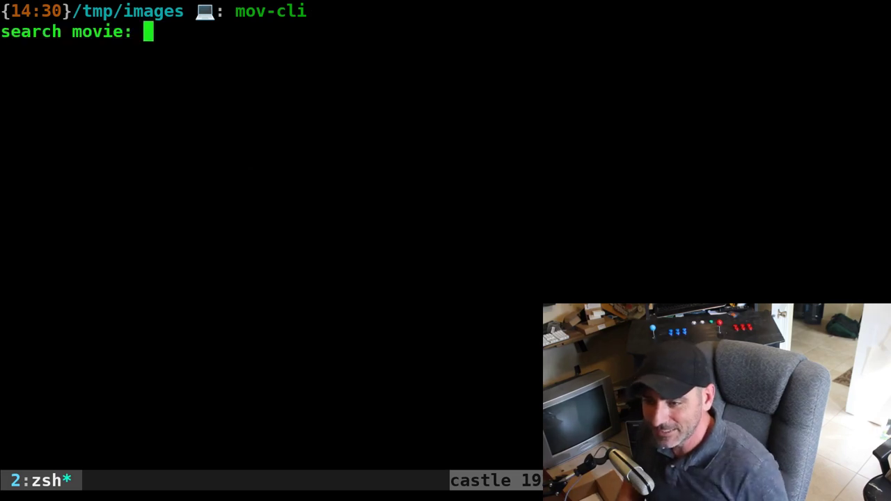
Step: Search mov-cli for punisher, then start a mov-cli -t TV search and cancel it
{"action": "type", "text": "pu"}
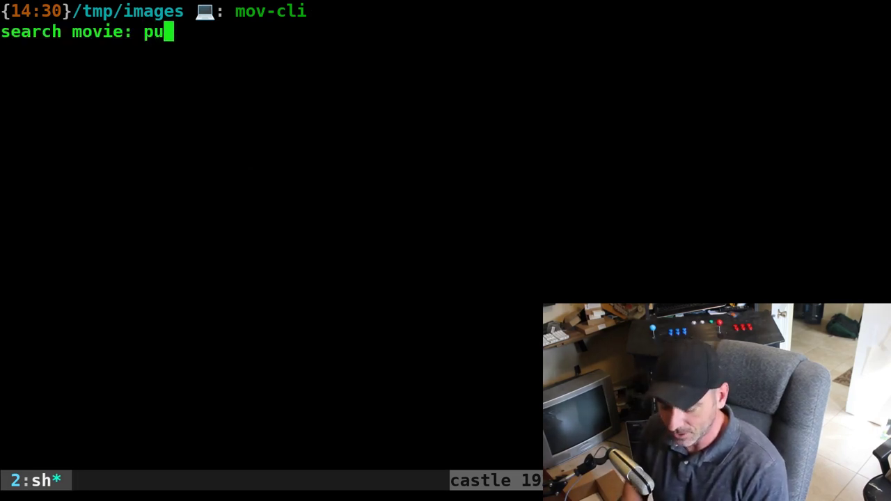
{"action": "type", "text": "ns"}
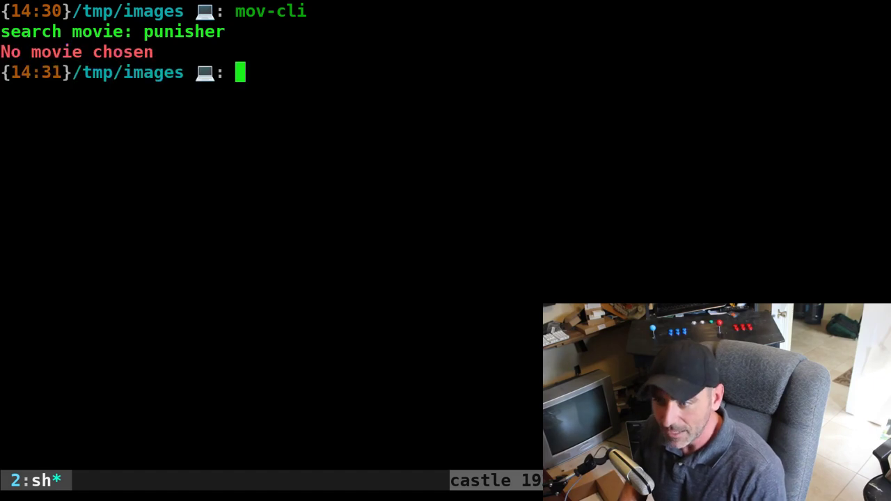
{"action": "type", "text": "mov-cli -t"}
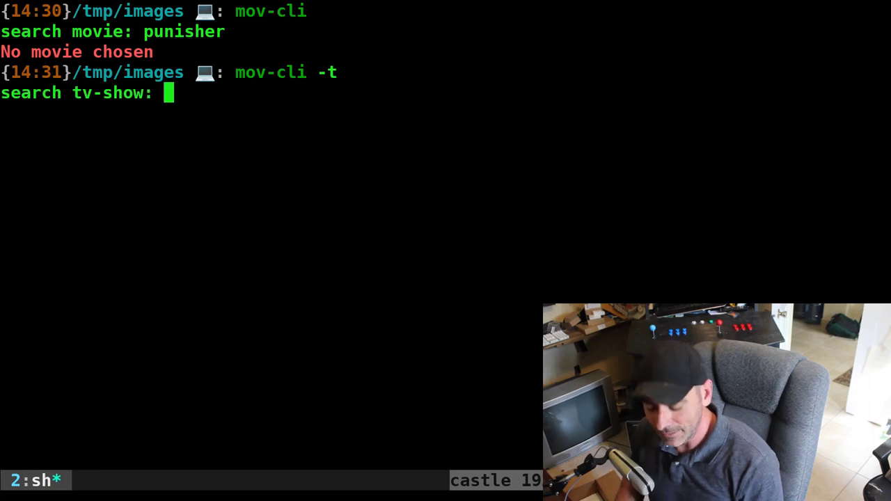
{"action": "key", "text": "ctrl+c"}
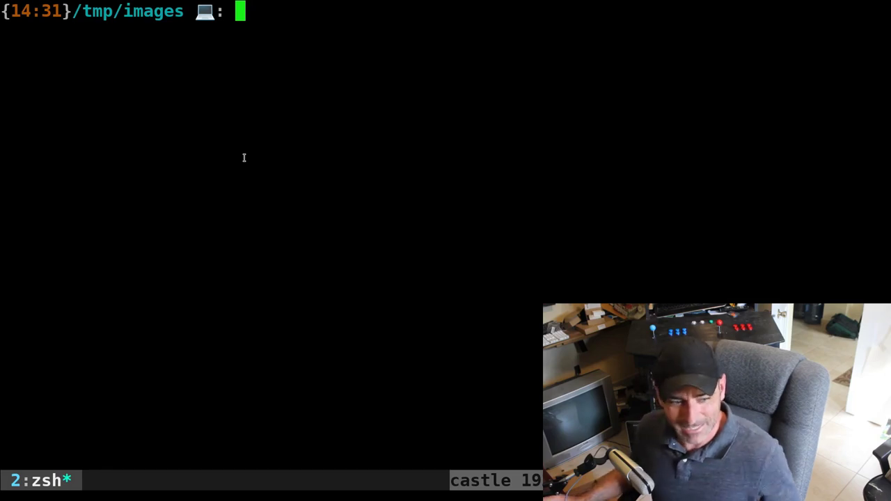
Step: Run the movies alias (corrected from movieds) and the tv alias, cancelling each with Ctrl+C
{"action": "type", "text": "mov-cli -t"}
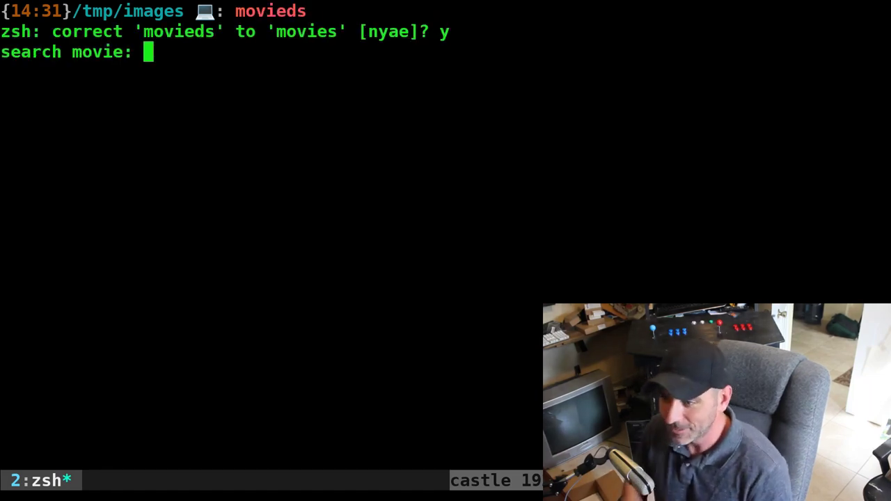
{"action": "key", "text": "ctrl+c"}
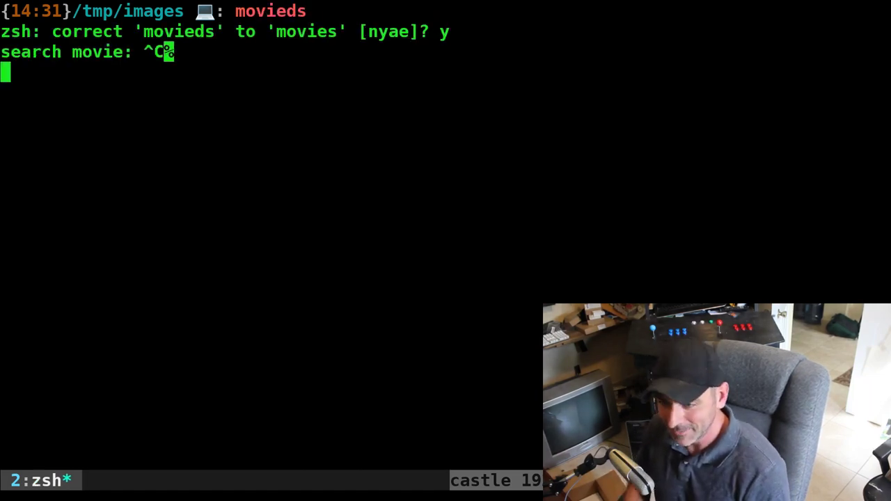
{"action": "type", "text": "tv"}
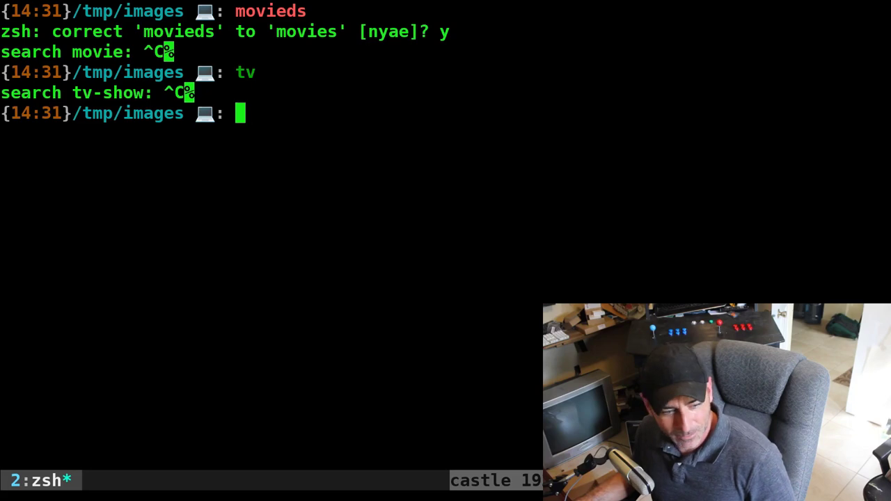
Step: Run alias|grep pension to show pension's two login sites plus the 175 and retirement shortcuts
{"action": "type", "text": "alias|grep pension"}
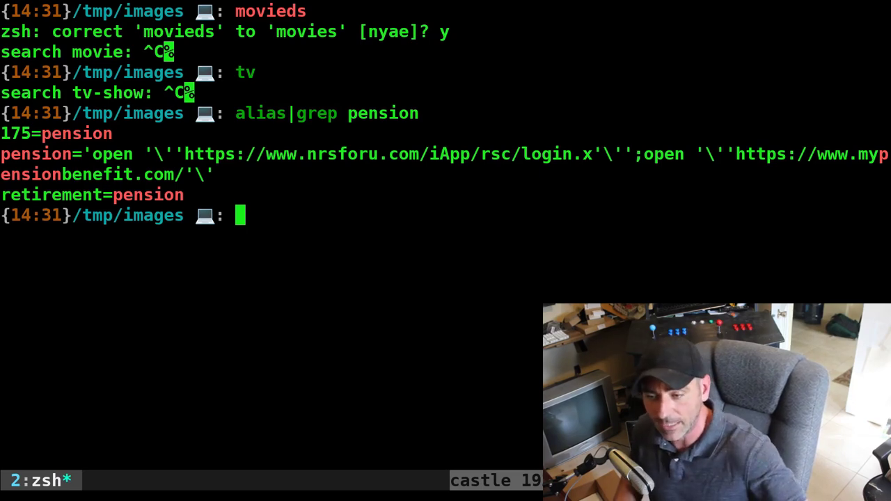
{"action": "mouse_move", "coordinate": [219, 202]}
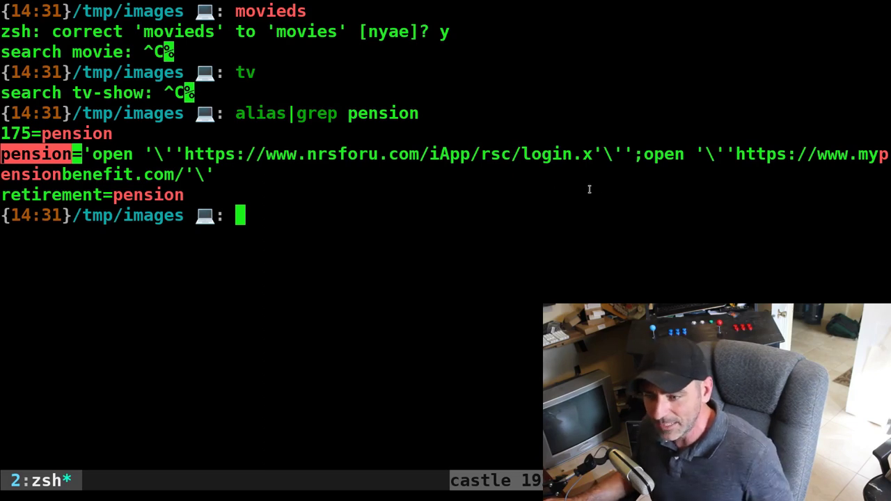
Step: Run pension to open both pension login sites, then try the 175 alias
{"action": "type", "text": "pension"}
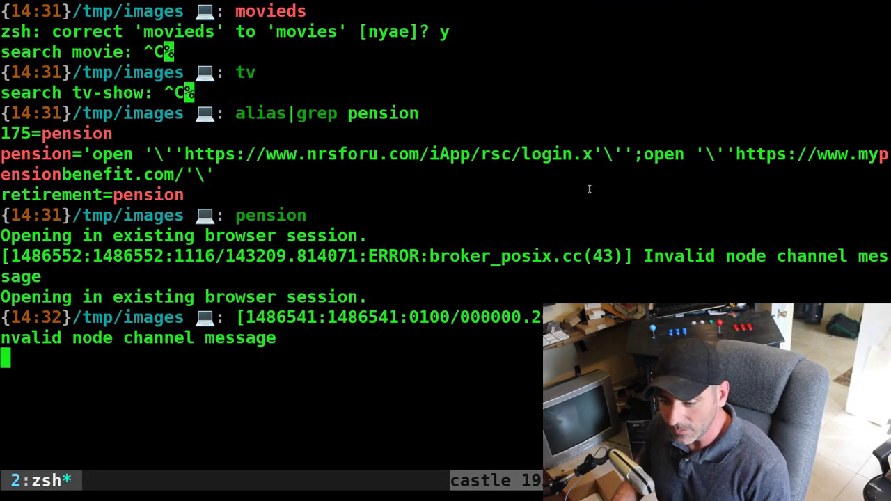
{"action": "type", "text": "175"}
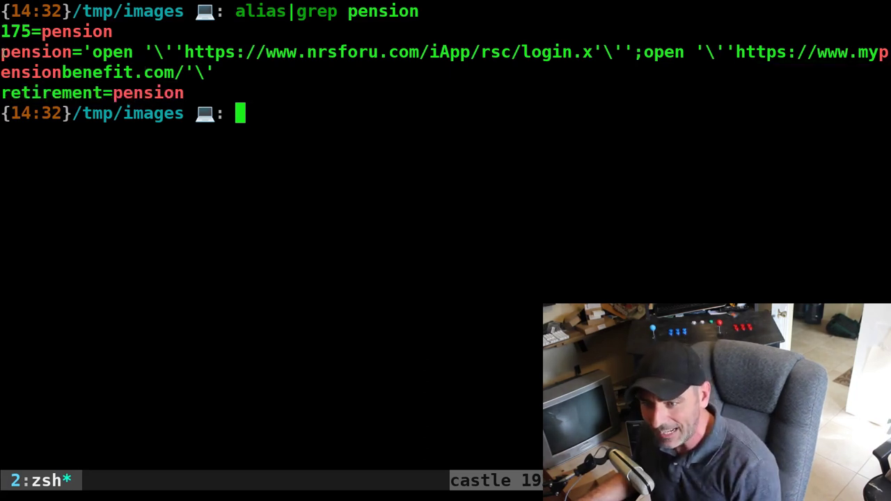
Step: Double-click the pension alias name in the redisplayed pension listing
{"action": "double_click", "coordinate": [36, 52]}
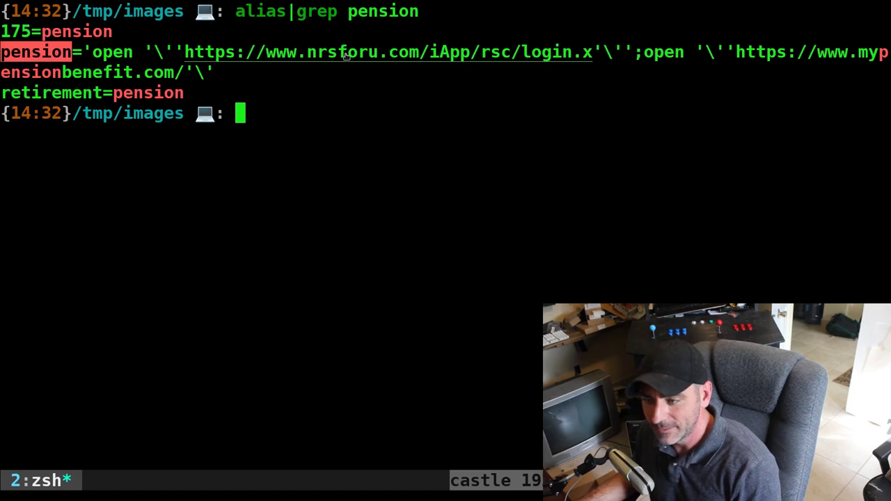